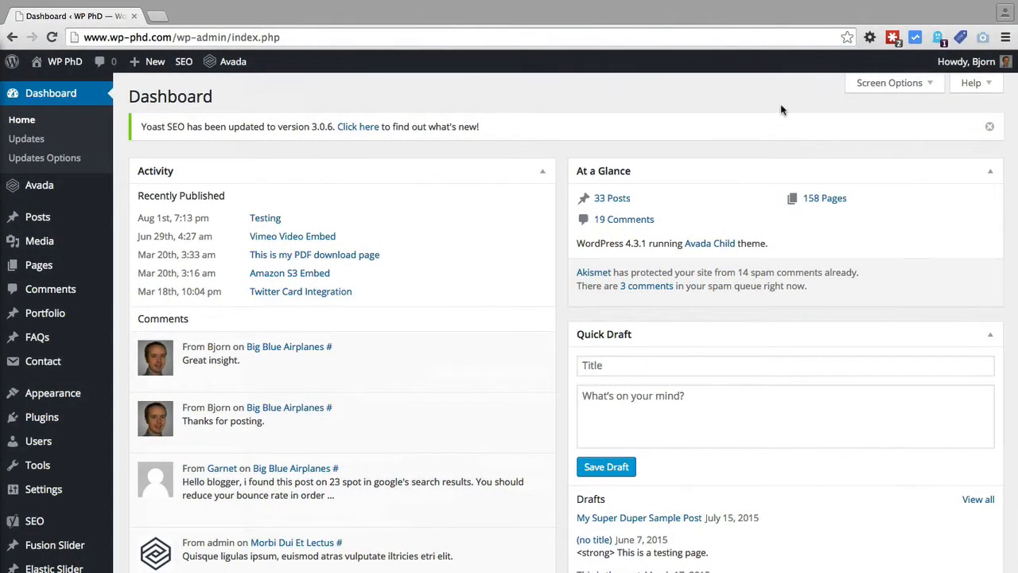
pyautogui.moveTo(579, 149)
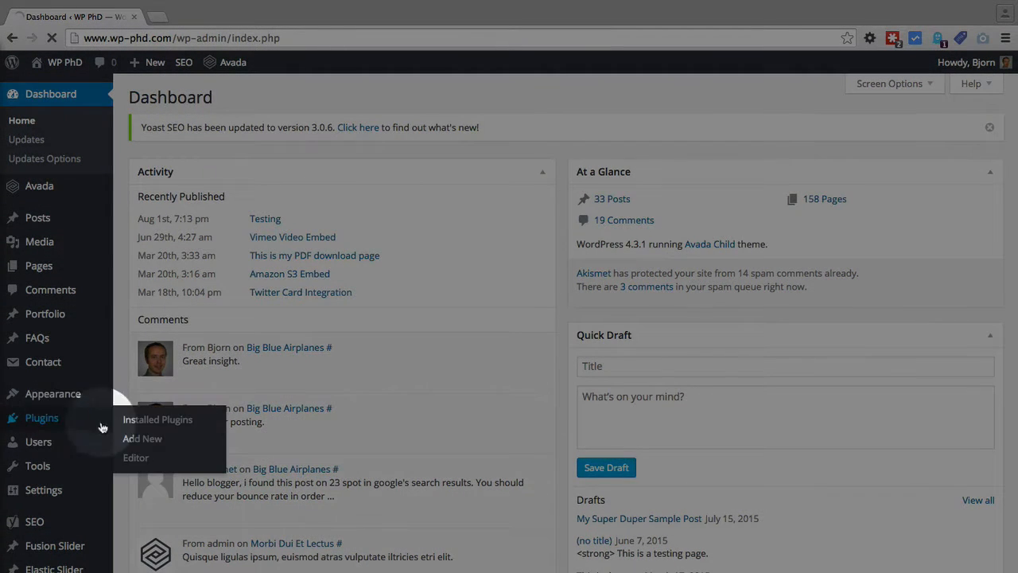
# - Search the plugin directory for 'redirect' and install Quick Page/Post Redirect Plugin
pyautogui.click(141, 440)
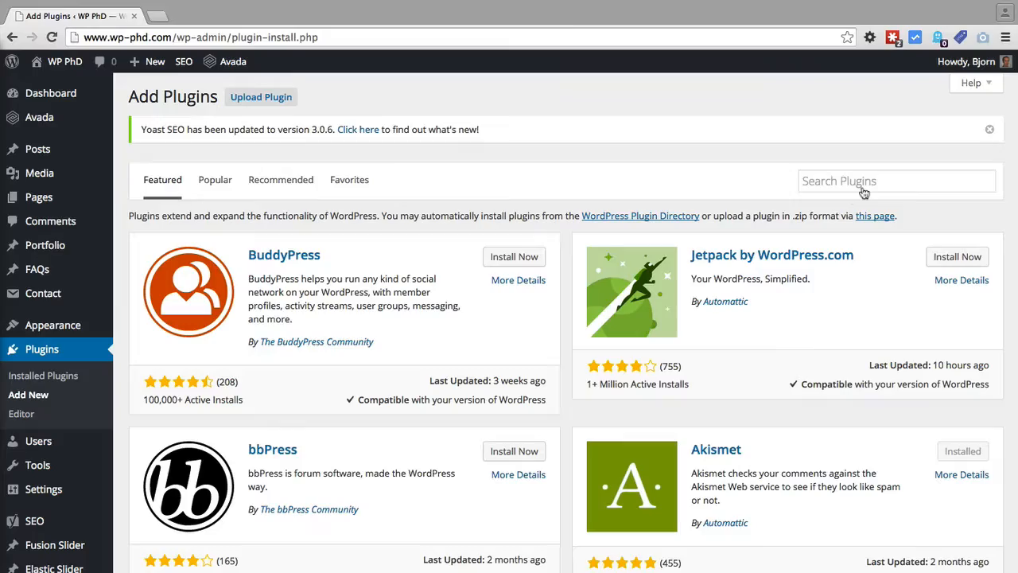
pyautogui.write('redirect plugin')
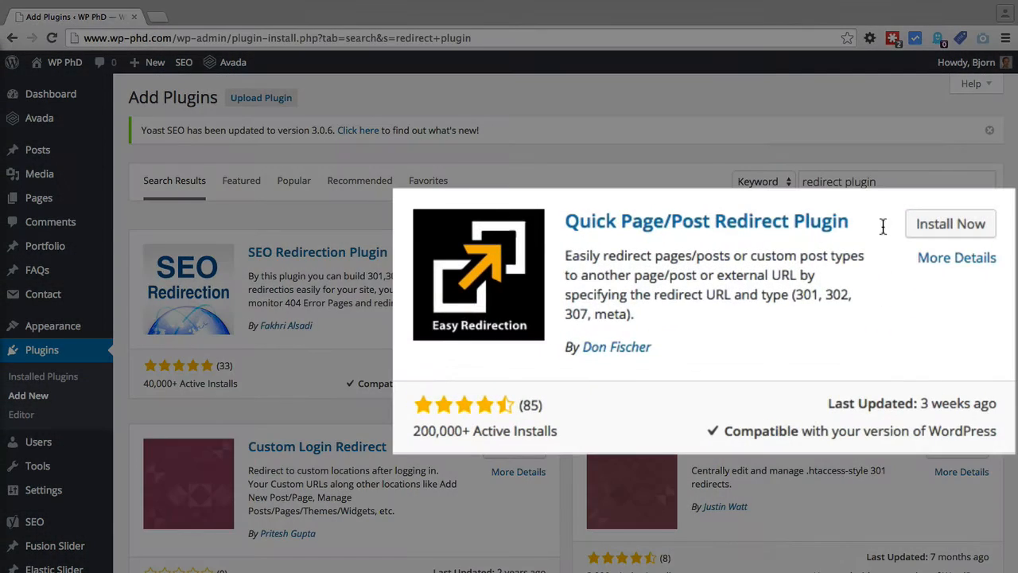
pyautogui.moveTo(674, 221)
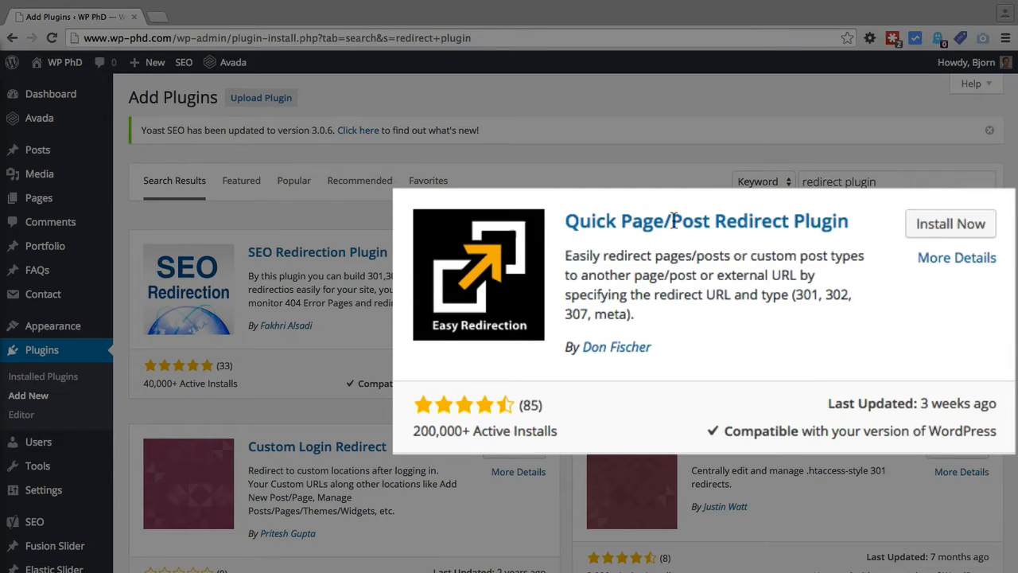
pyautogui.moveTo(917, 222)
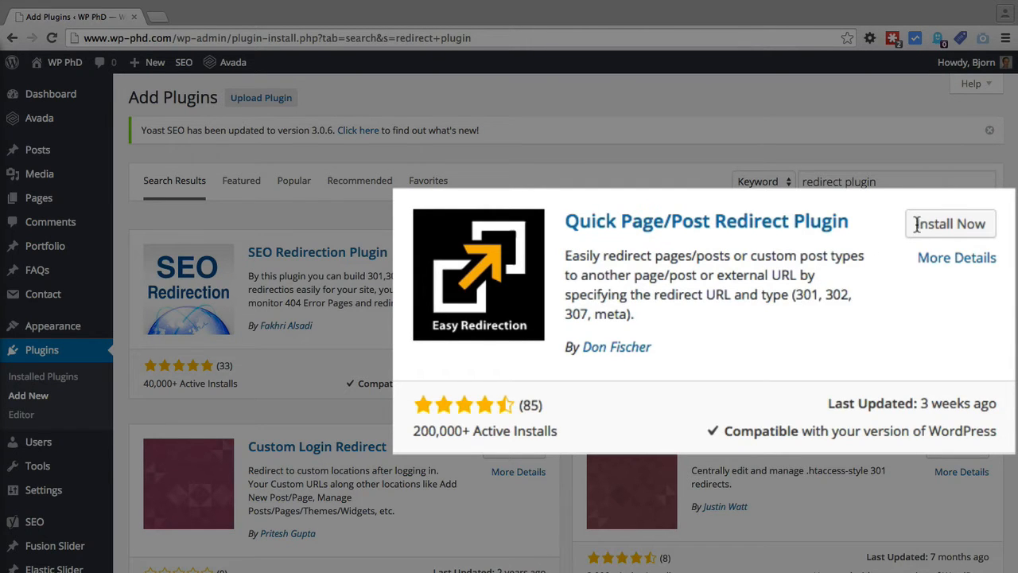
pyautogui.click(950, 223)
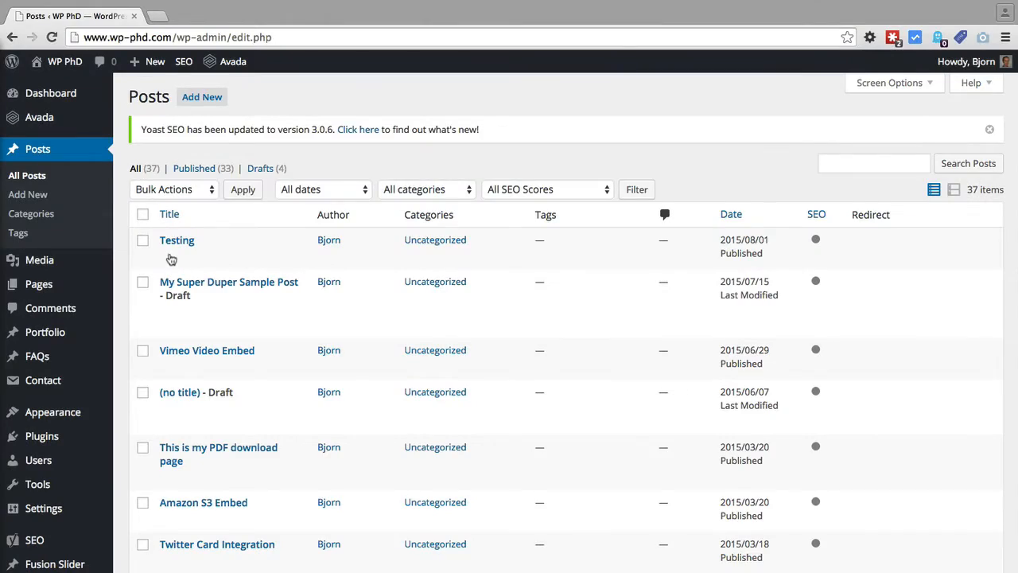
pyautogui.moveTo(168, 261)
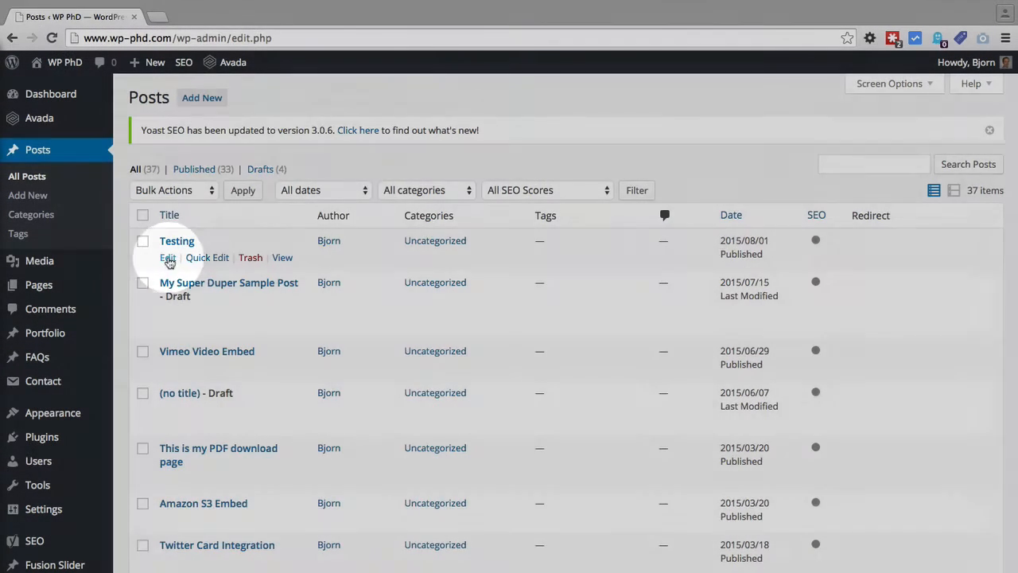
# - Open the 'Testing' post for editing and review the editor's Screen Options
pyautogui.click(167, 258)
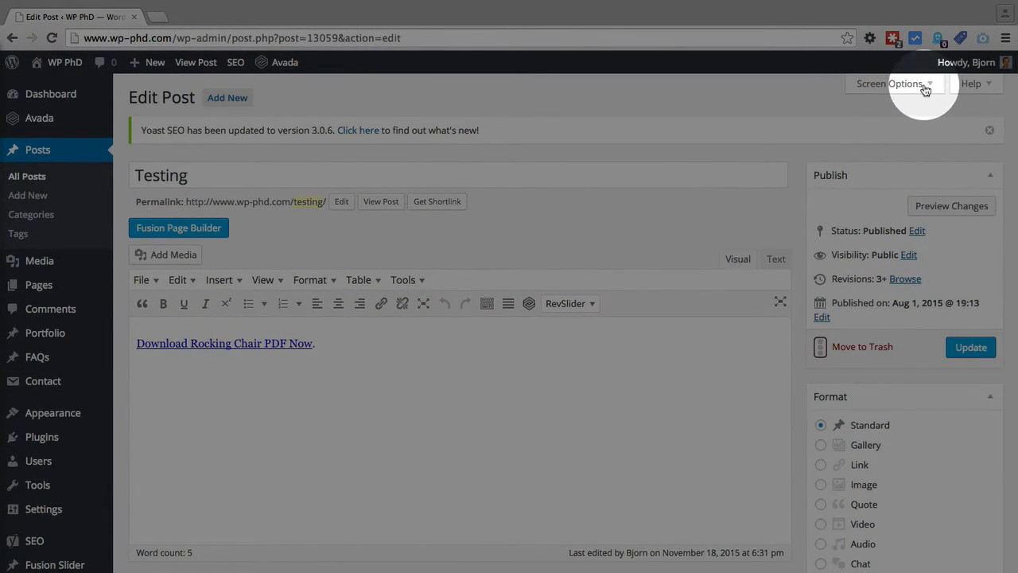
pyautogui.click(894, 83)
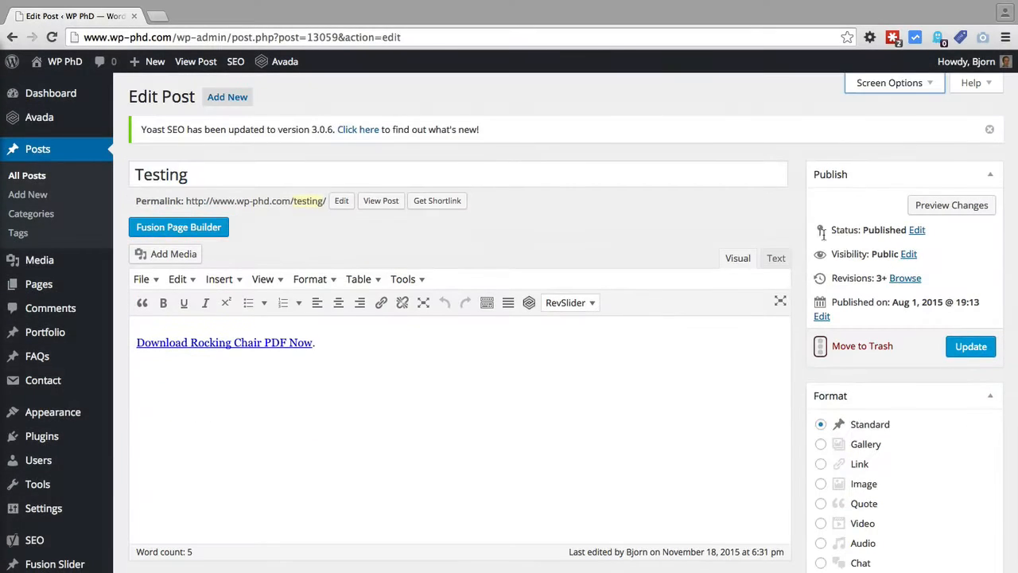
pyautogui.scroll(-3)
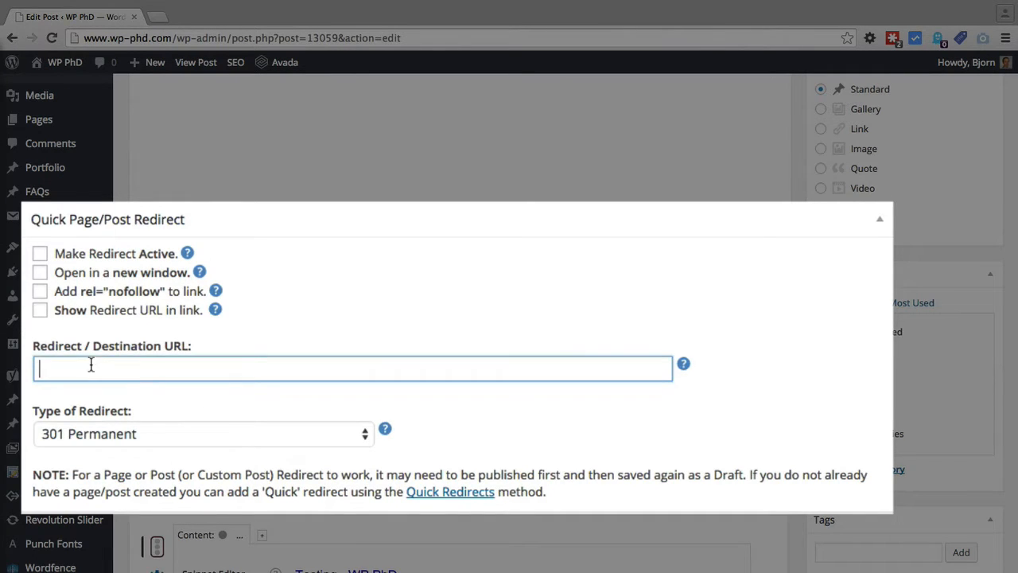
pyautogui.moveTo(149, 366)
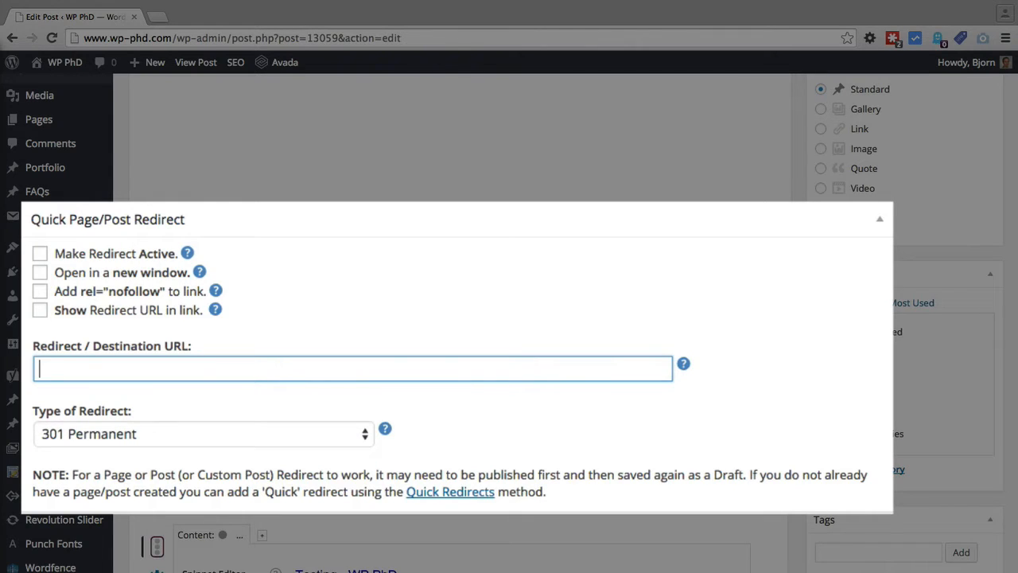
pyautogui.write('http://')
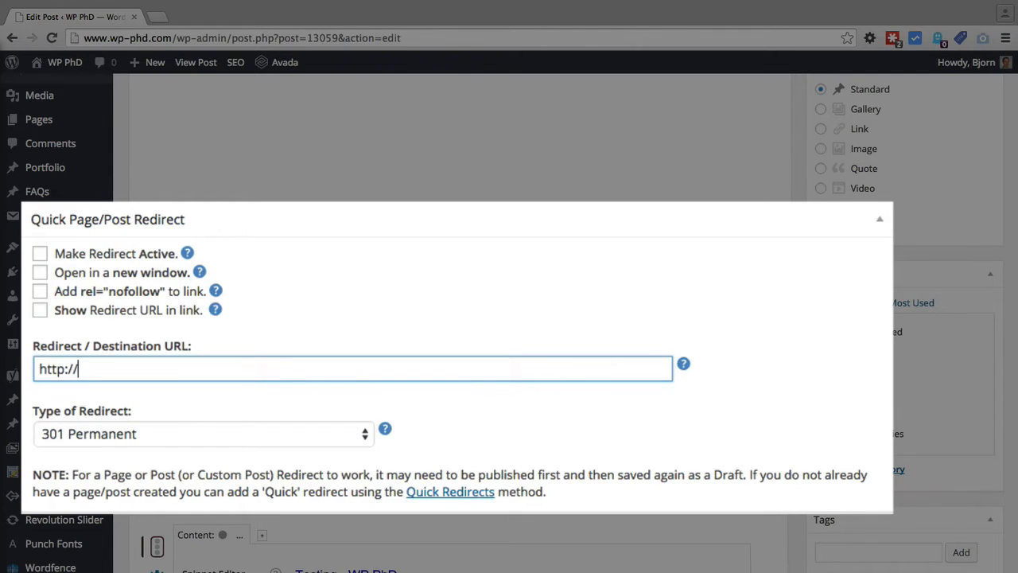
pyautogui.write('newpage')
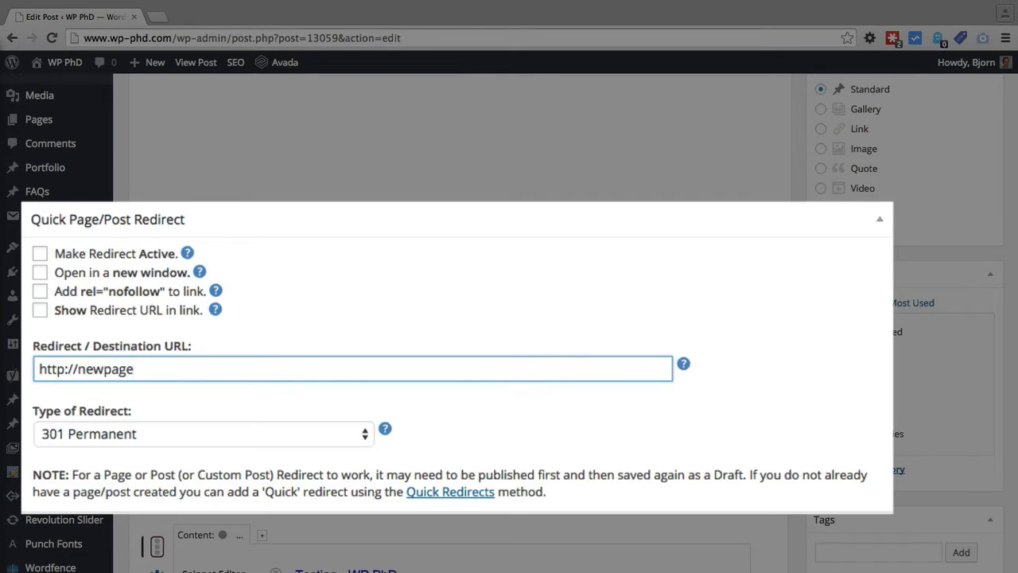
pyautogui.write('.com/')
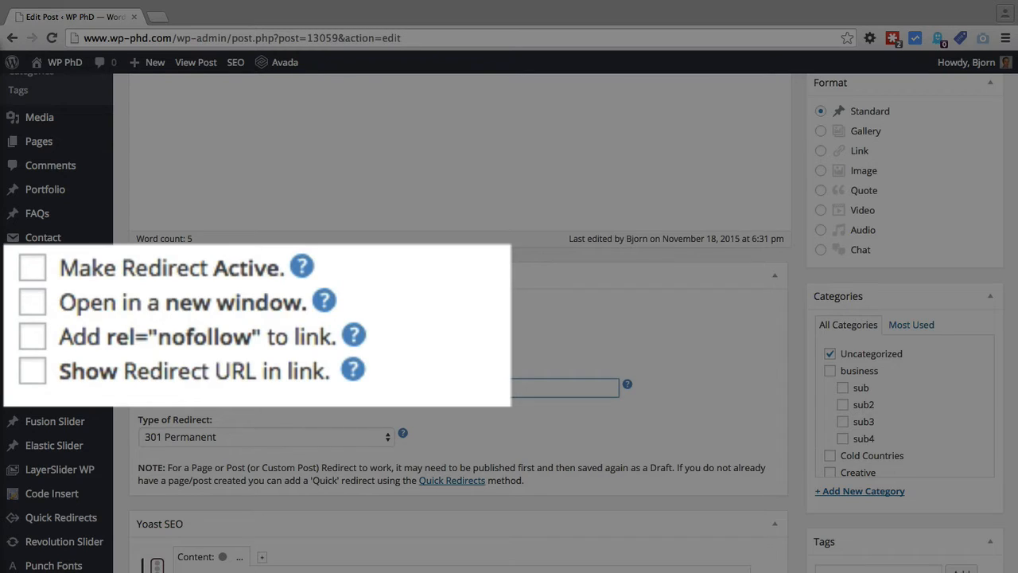
pyautogui.moveTo(779, 243)
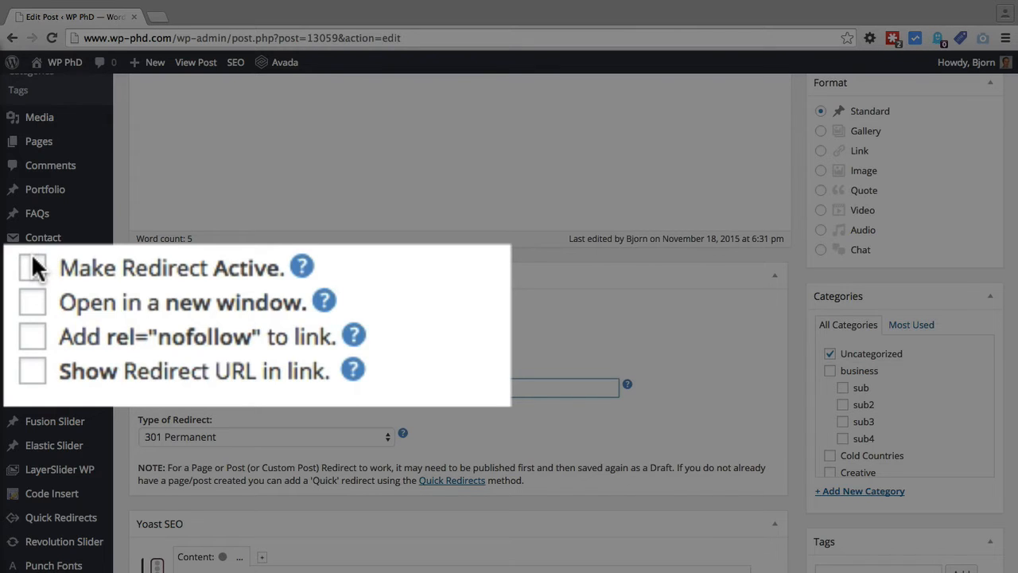
# - Enable Make Redirect Active and Add rel="nofollow" to link for the post
pyautogui.click(35, 267)
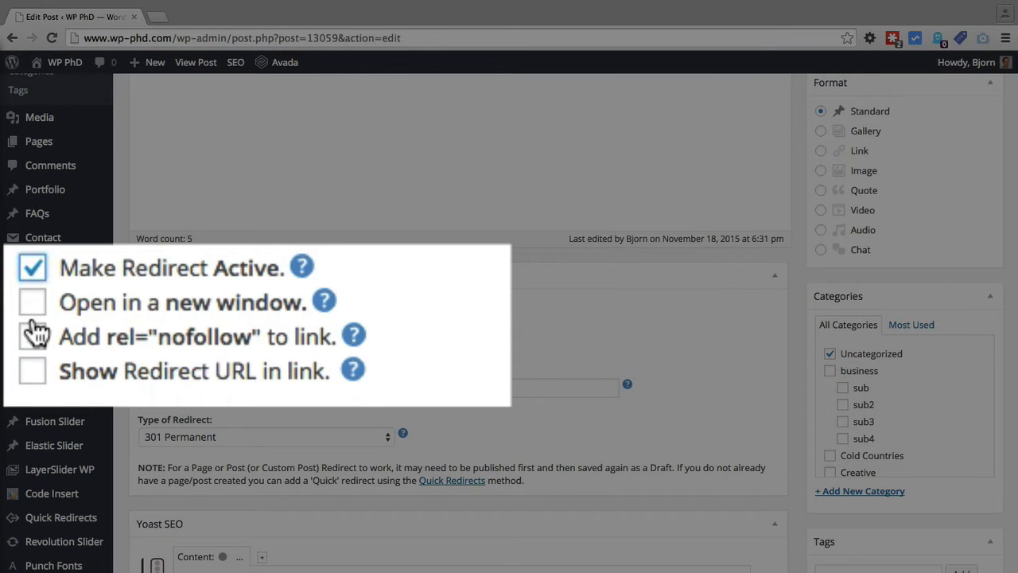
pyautogui.click(35, 344)
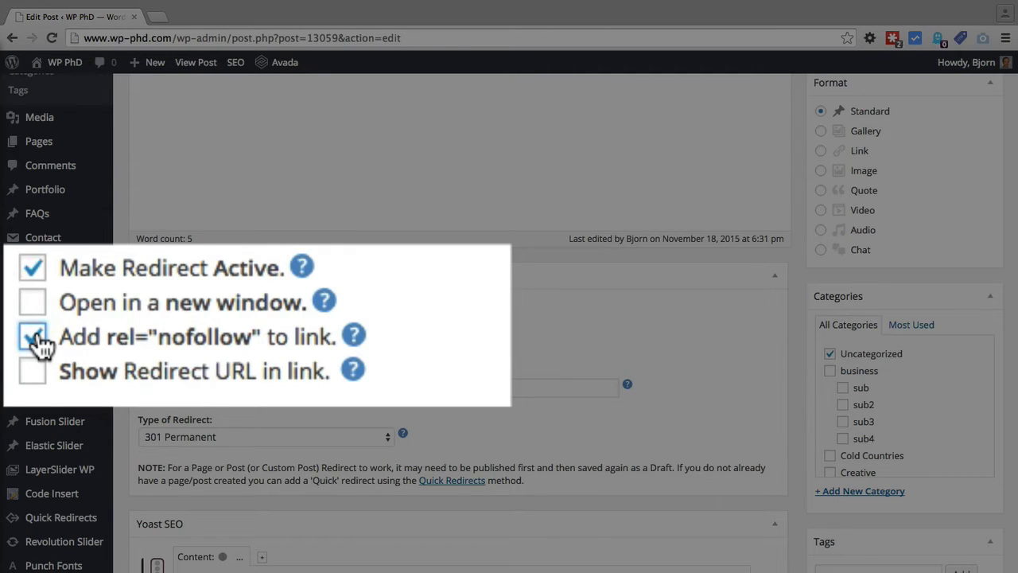
pyautogui.click(32, 335)
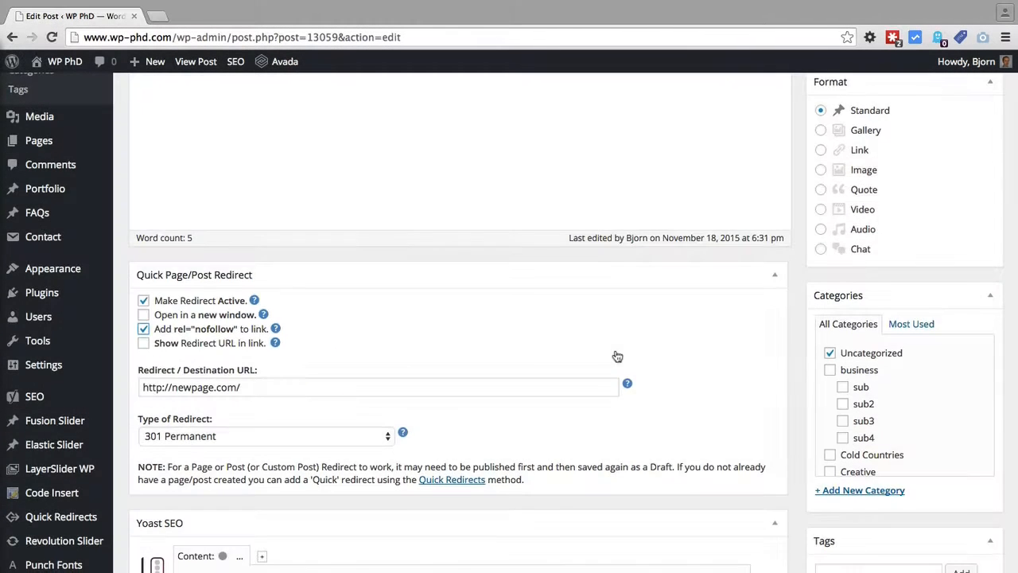
# - Enable Show Redirect URL in link for the post's redirect
pyautogui.scroll(-3)
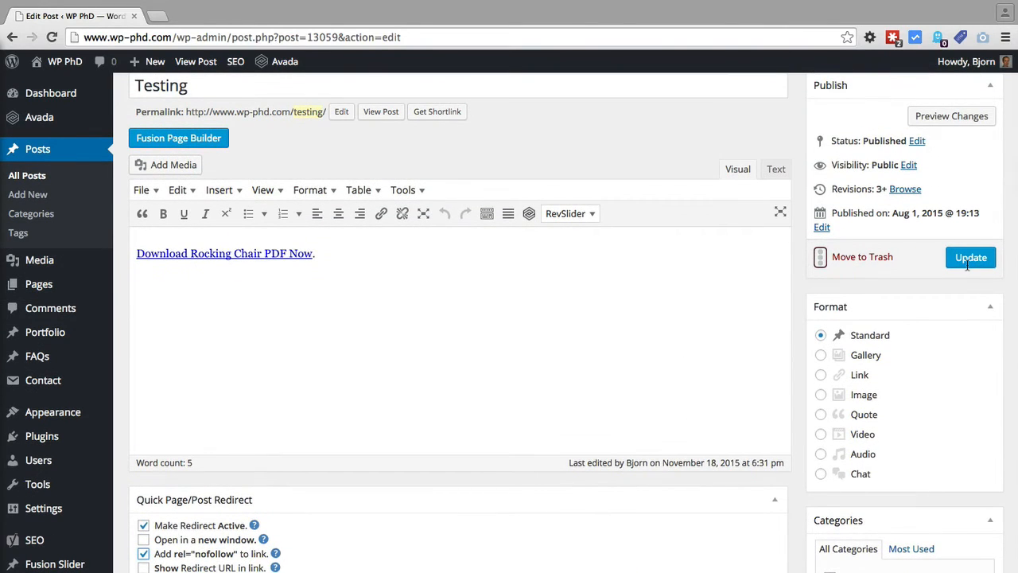
pyautogui.scroll(-3)
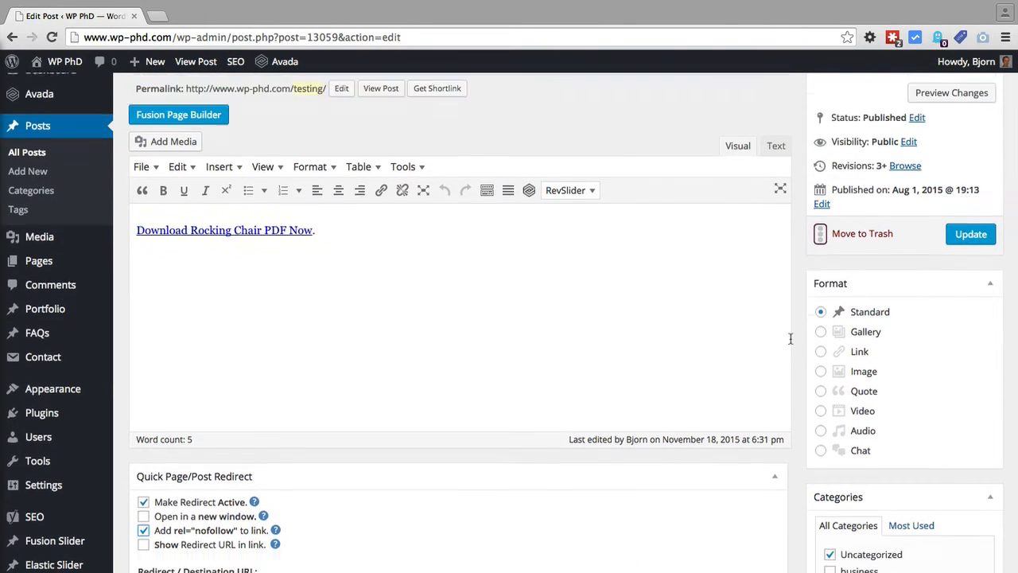
pyautogui.scroll(-3)
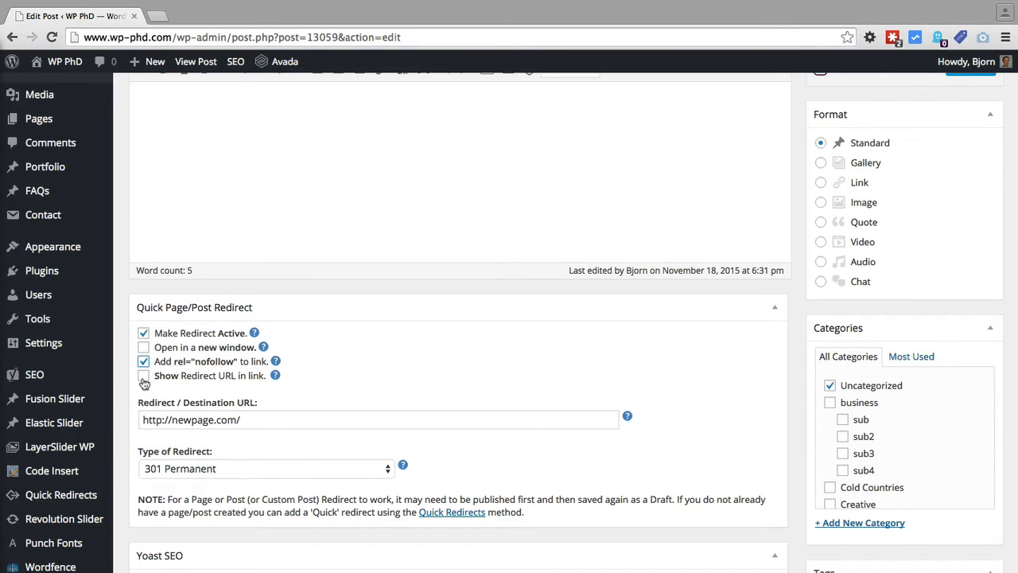
pyautogui.click(144, 376)
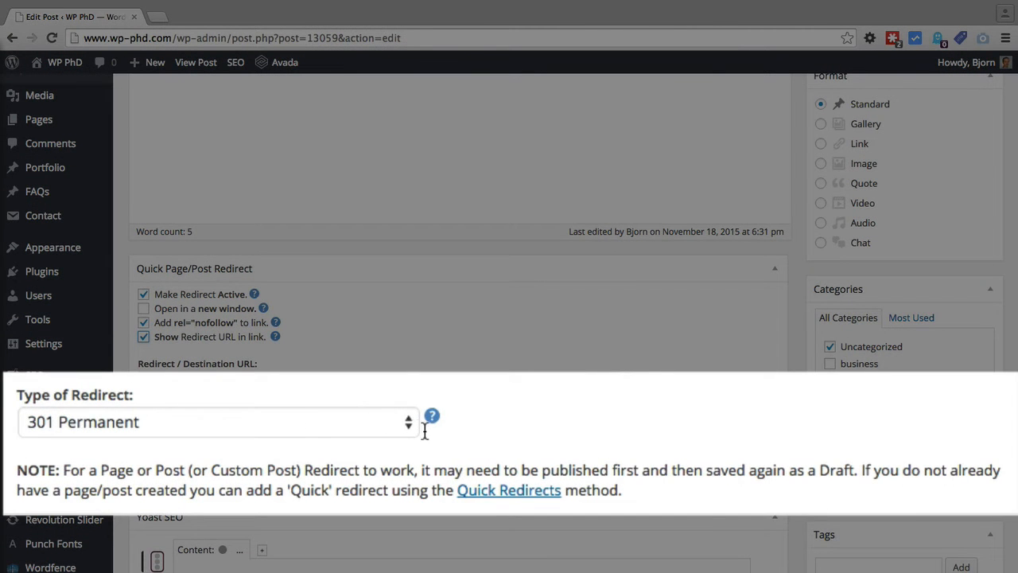
# - Expand the Type of Redirect list showing 301, 302, 307 and Meta options
pyautogui.click(215, 423)
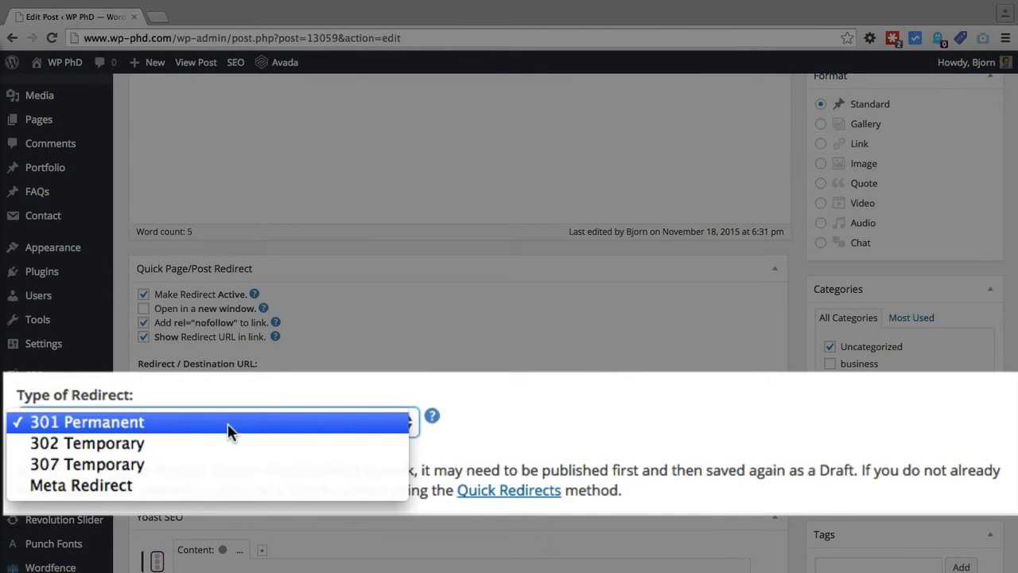
pyautogui.moveTo(130, 429)
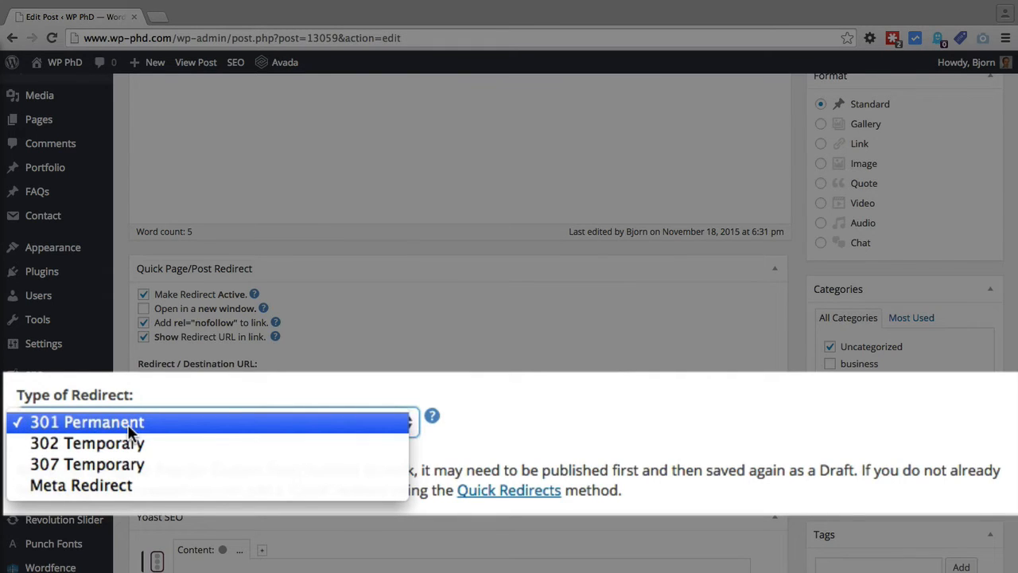
pyautogui.moveTo(103, 474)
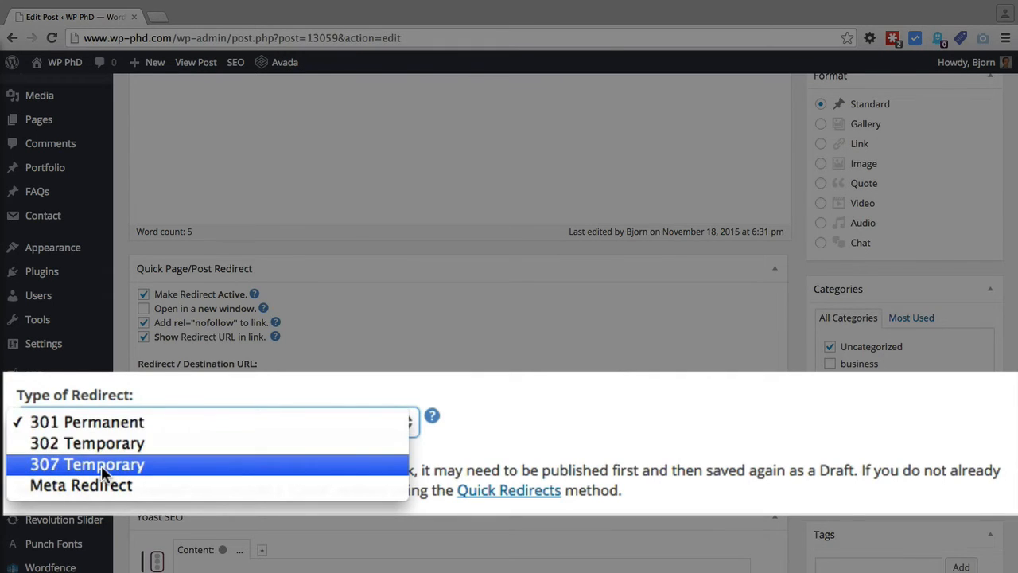
pyautogui.moveTo(121, 502)
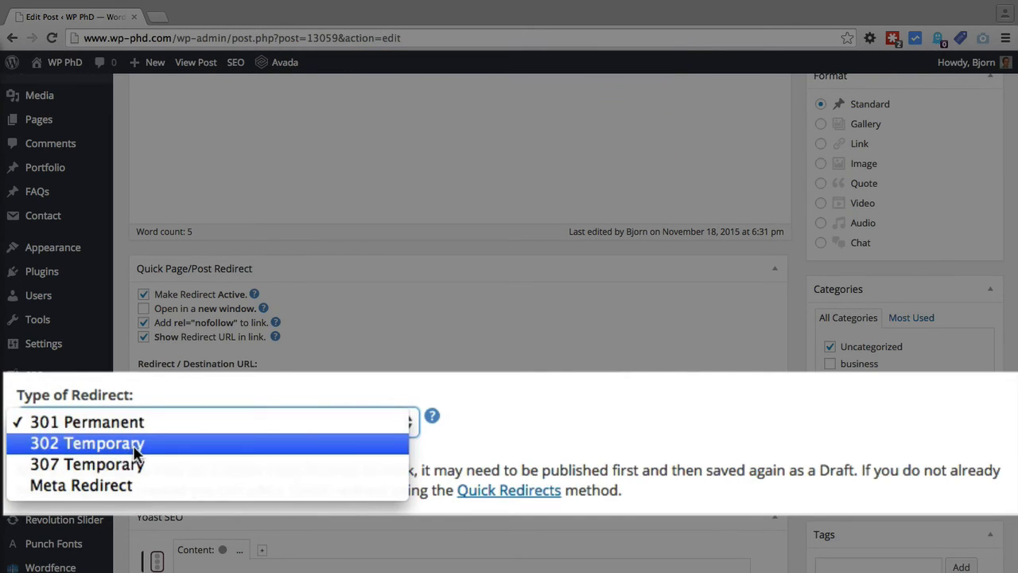
pyautogui.moveTo(88, 465)
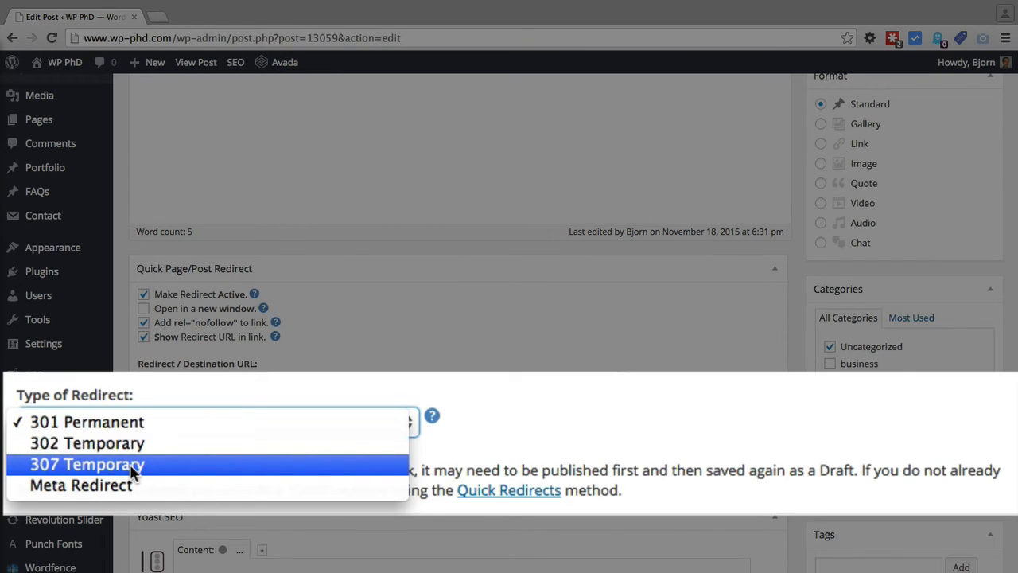
pyautogui.moveTo(147, 474)
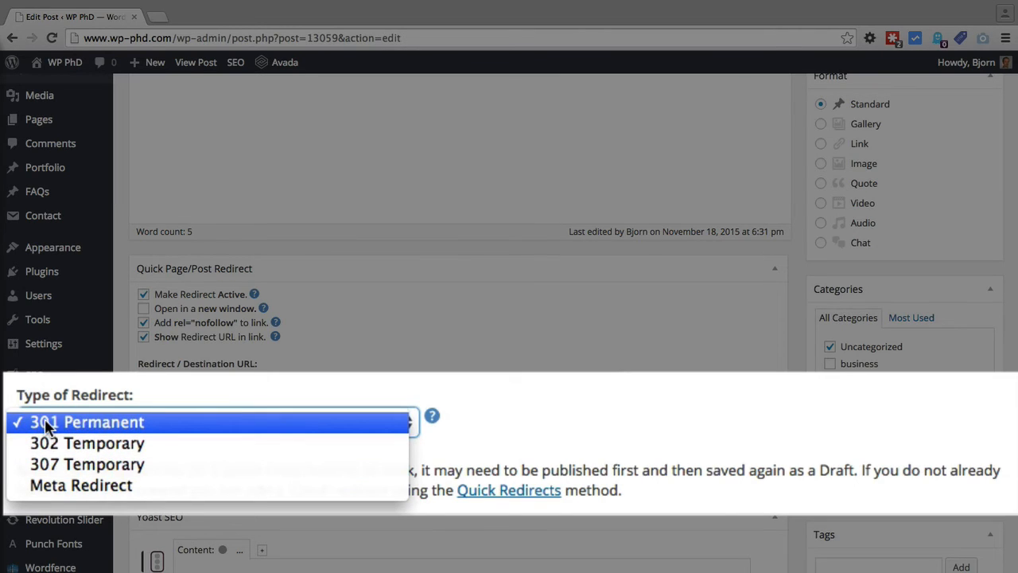
pyautogui.moveTo(62, 426)
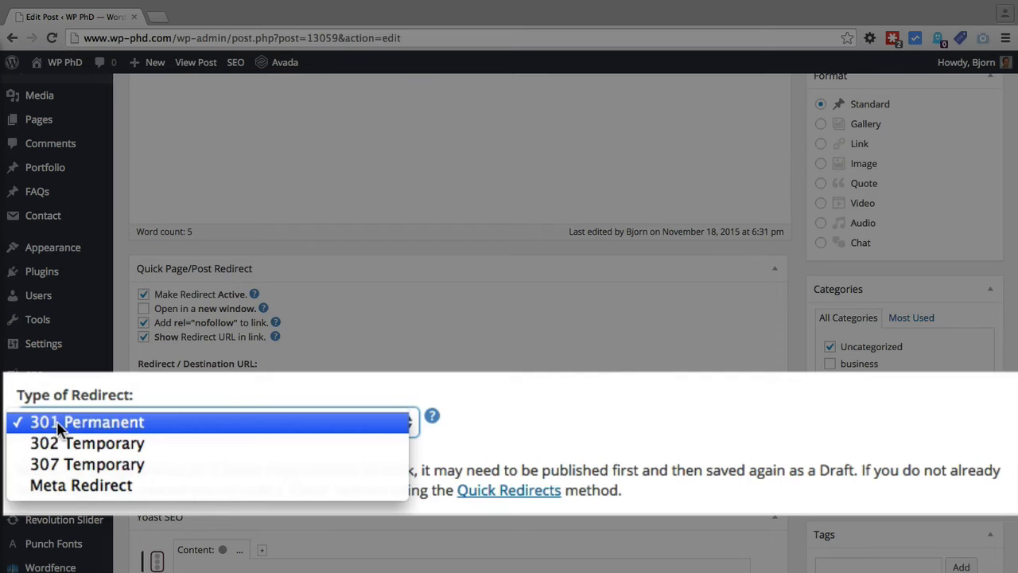
pyautogui.moveTo(76, 449)
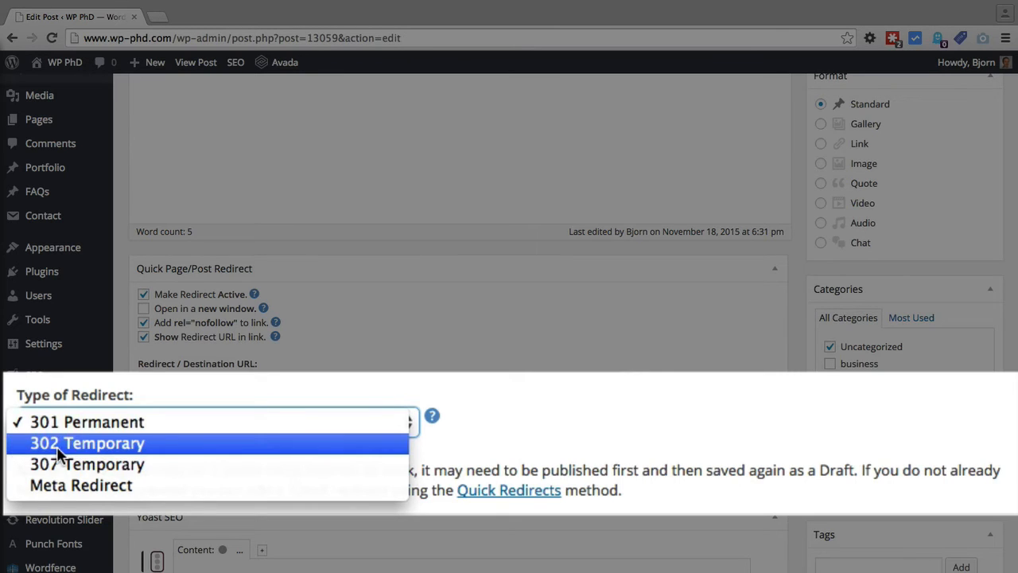
pyautogui.moveTo(77, 464)
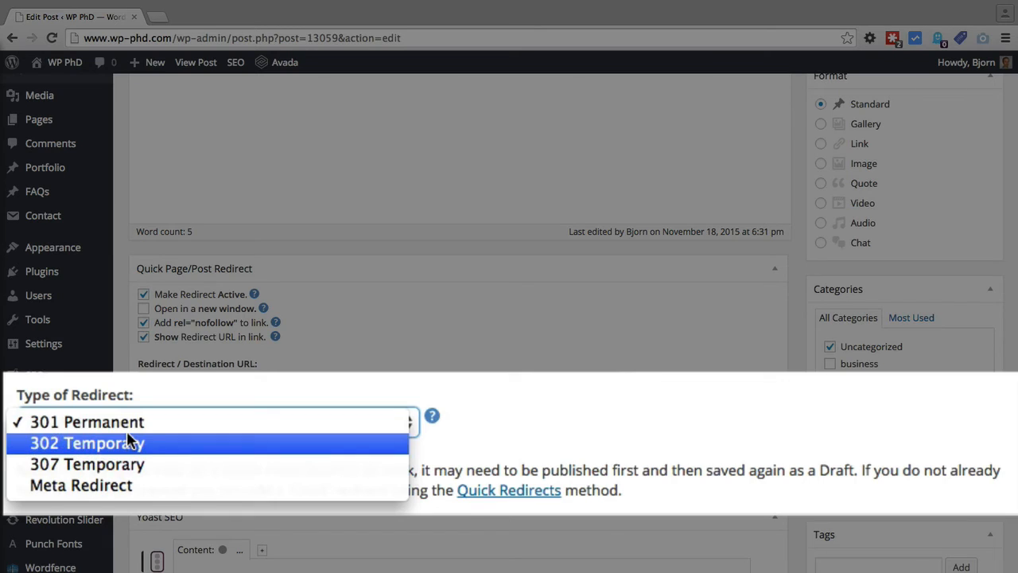
pyautogui.moveTo(120, 471)
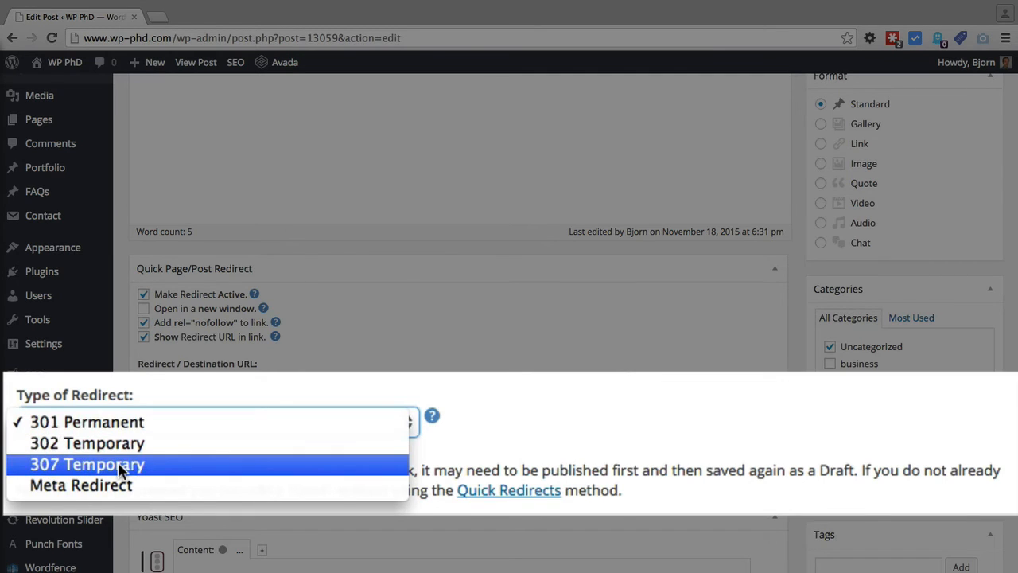
pyautogui.moveTo(127, 494)
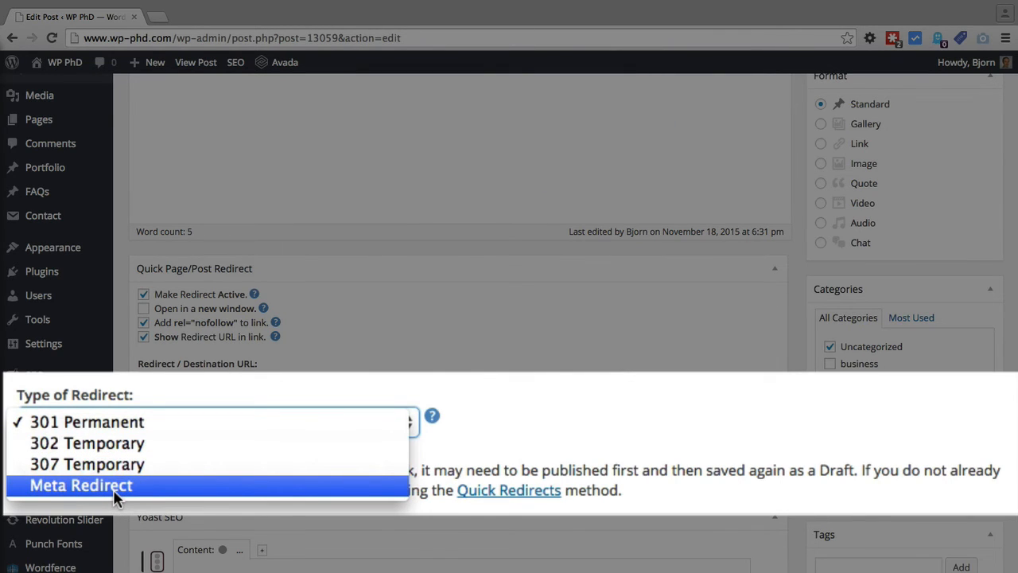
pyautogui.moveTo(185, 428)
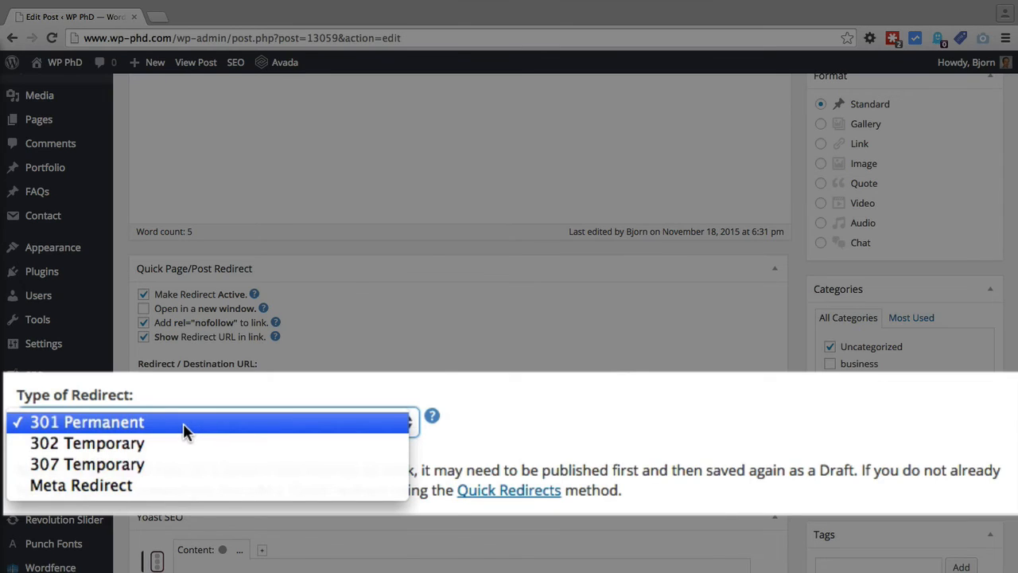
pyautogui.moveTo(175, 464)
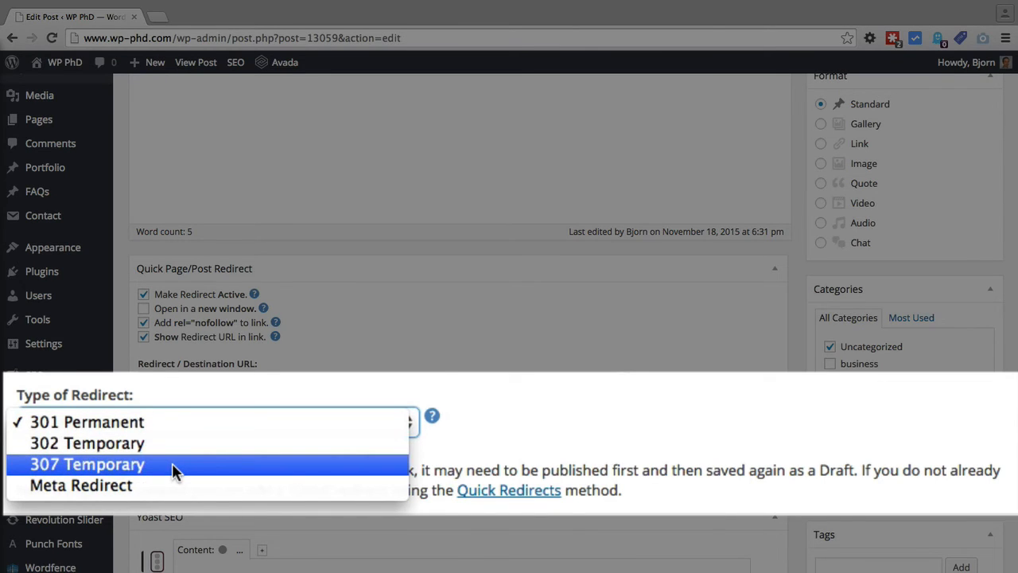
pyautogui.moveTo(173, 481)
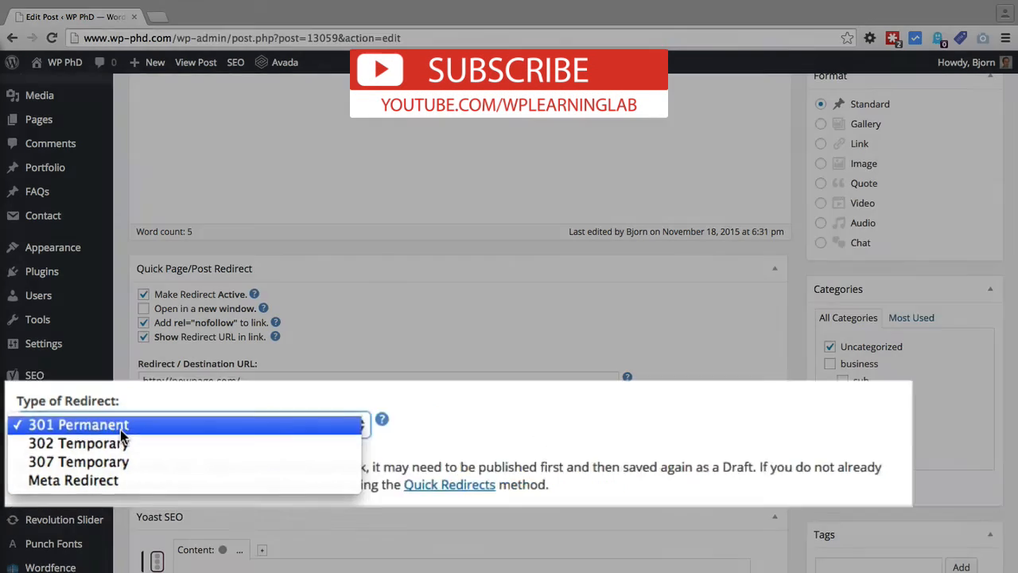
# - Keep 301 Permanent as the redirect type and update the post
pyautogui.click(76, 425)
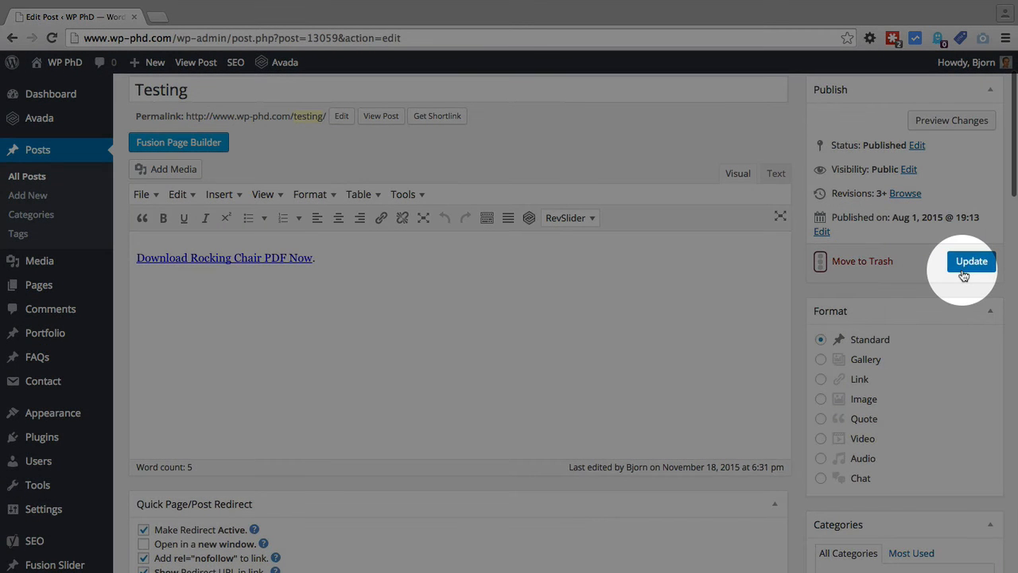
pyautogui.click(971, 261)
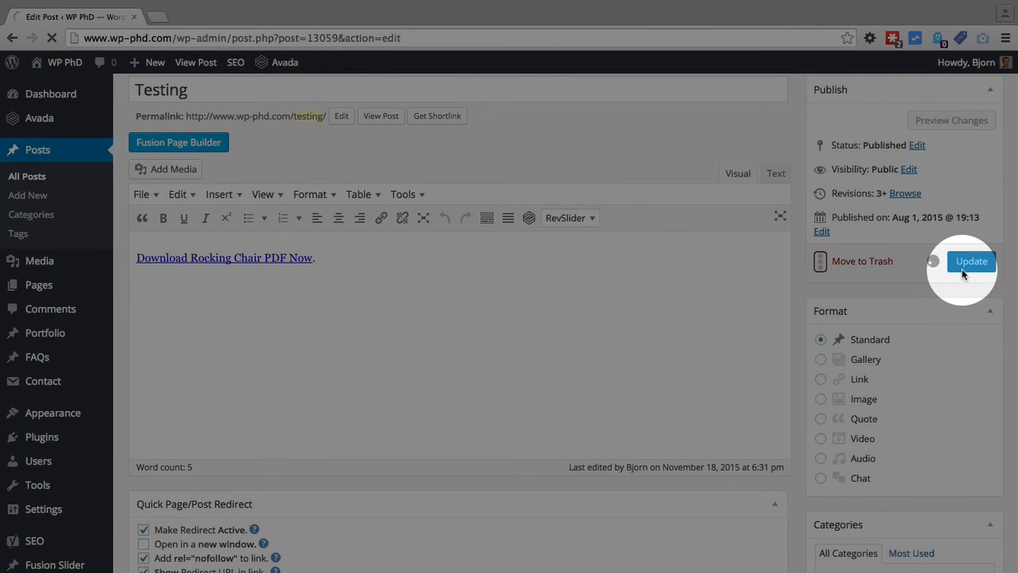
pyautogui.click(970, 261)
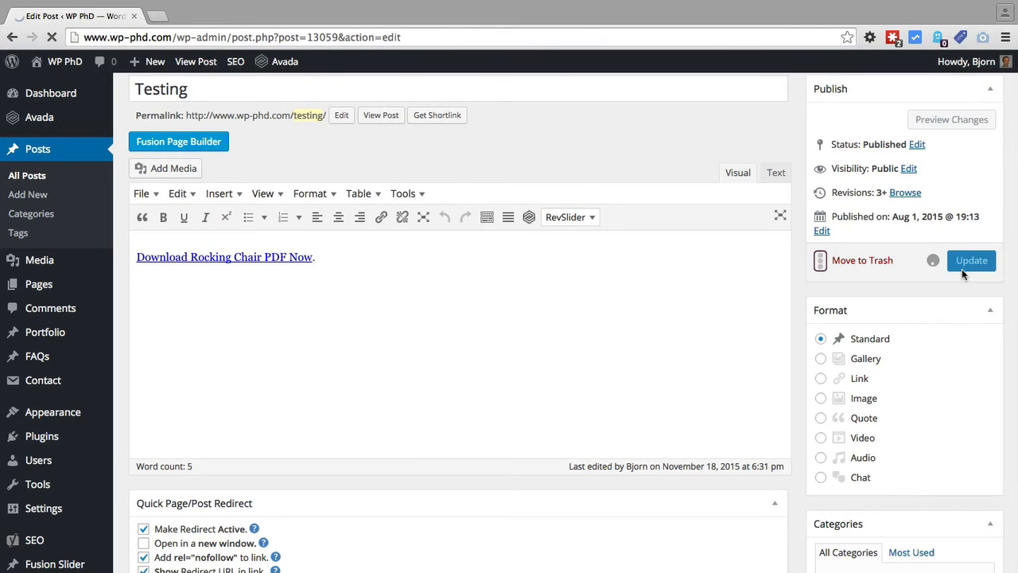
pyautogui.click(971, 261)
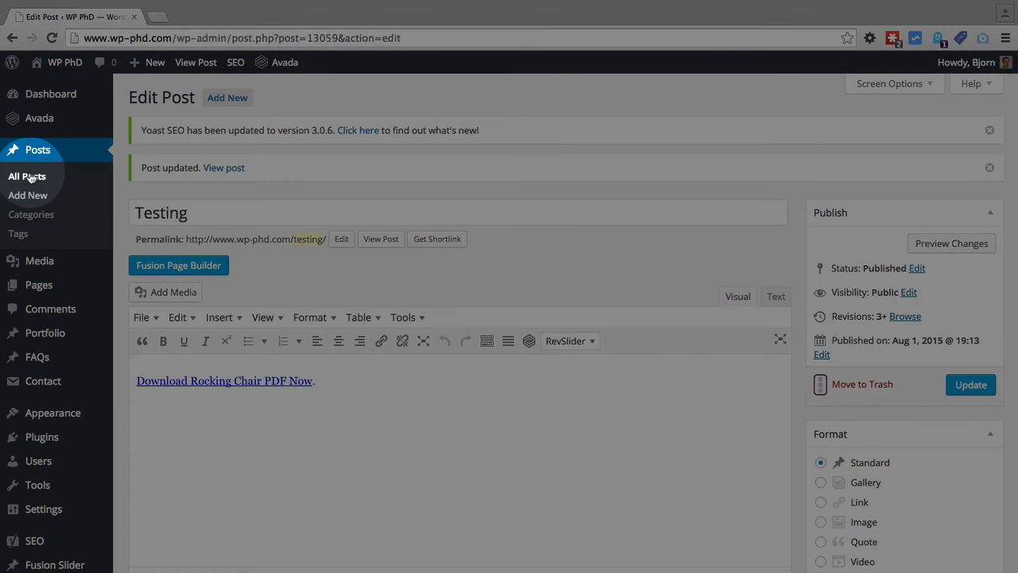
# - Return to All Posts and confirm the Redirect column is enabled in Screen Options
pyautogui.click(26, 175)
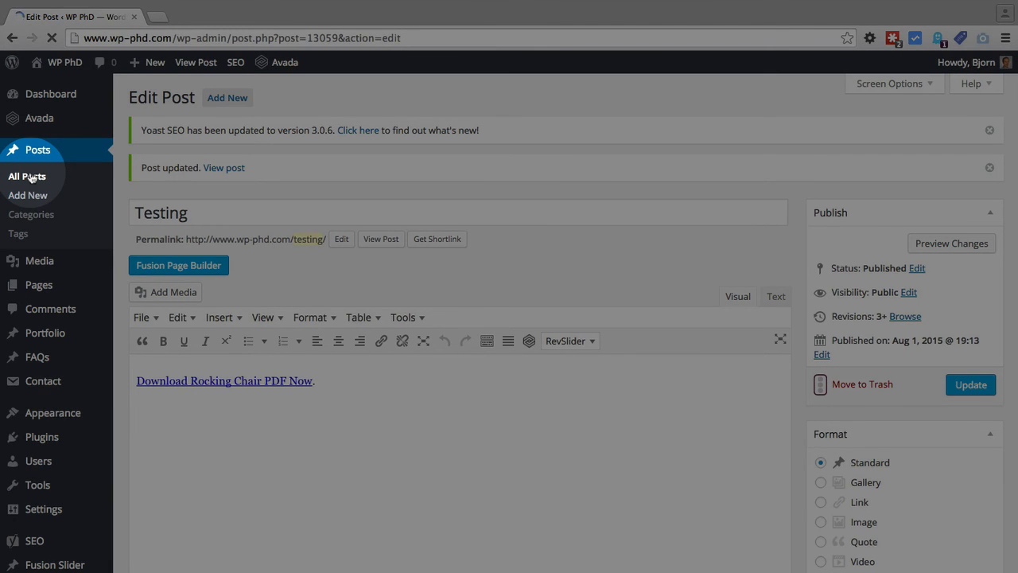
pyautogui.click(25, 175)
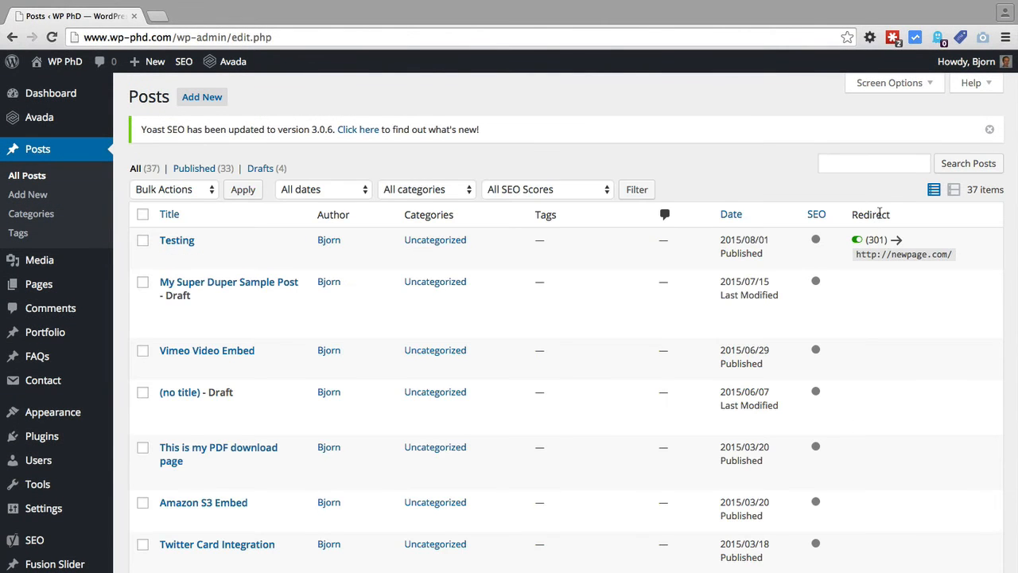
pyautogui.doubleClick(870, 214)
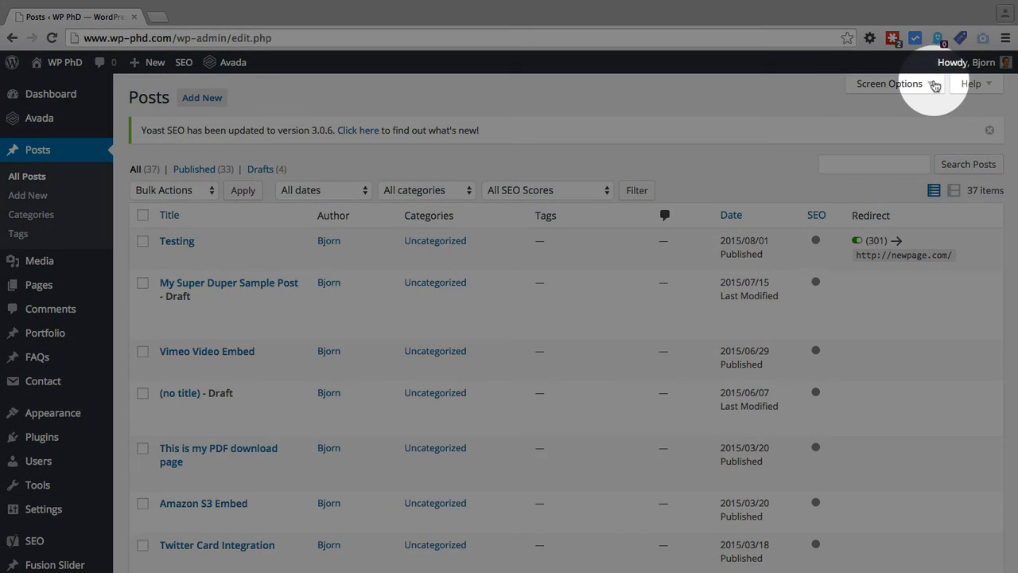
pyautogui.click(891, 83)
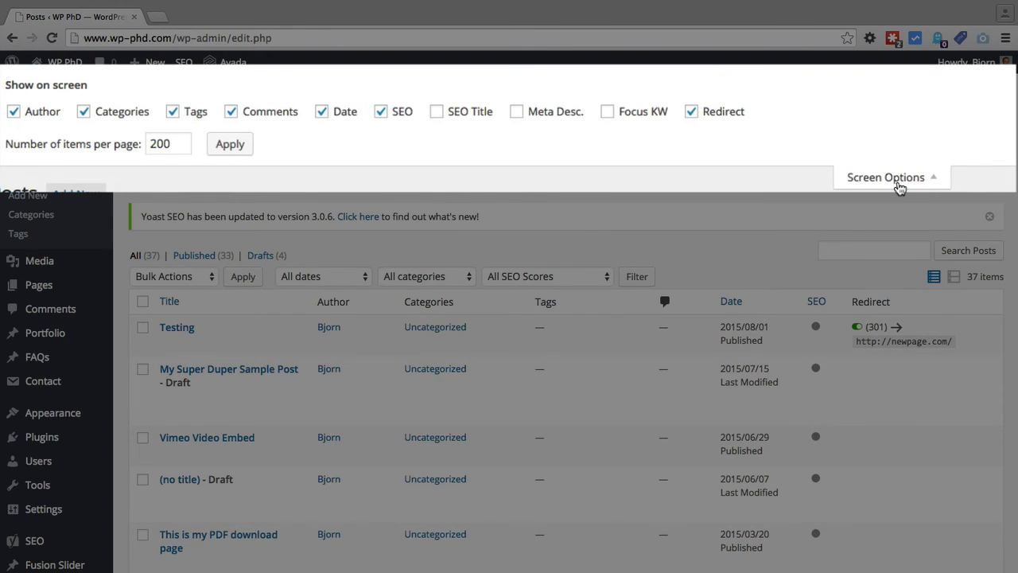
pyautogui.click(885, 177)
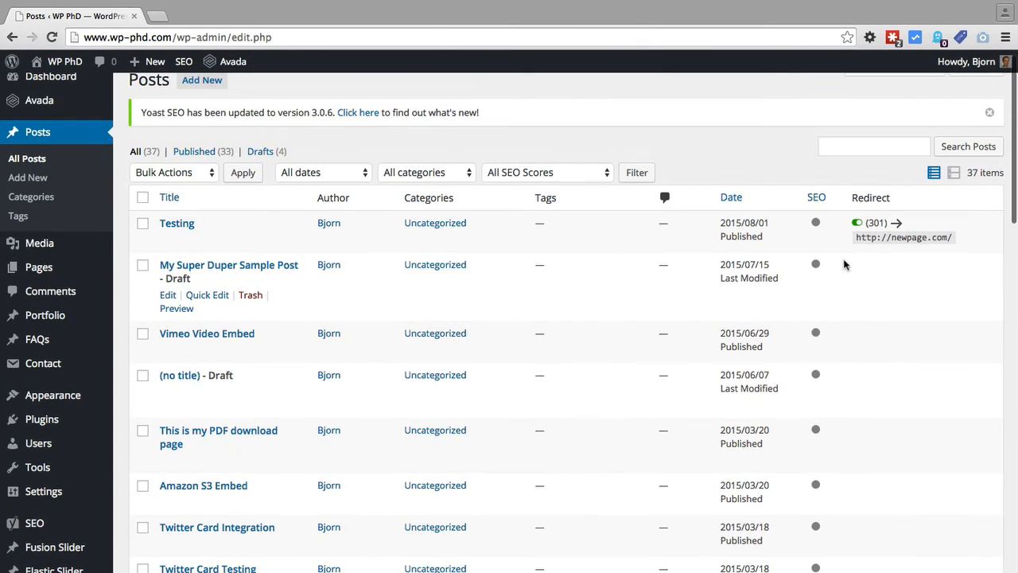